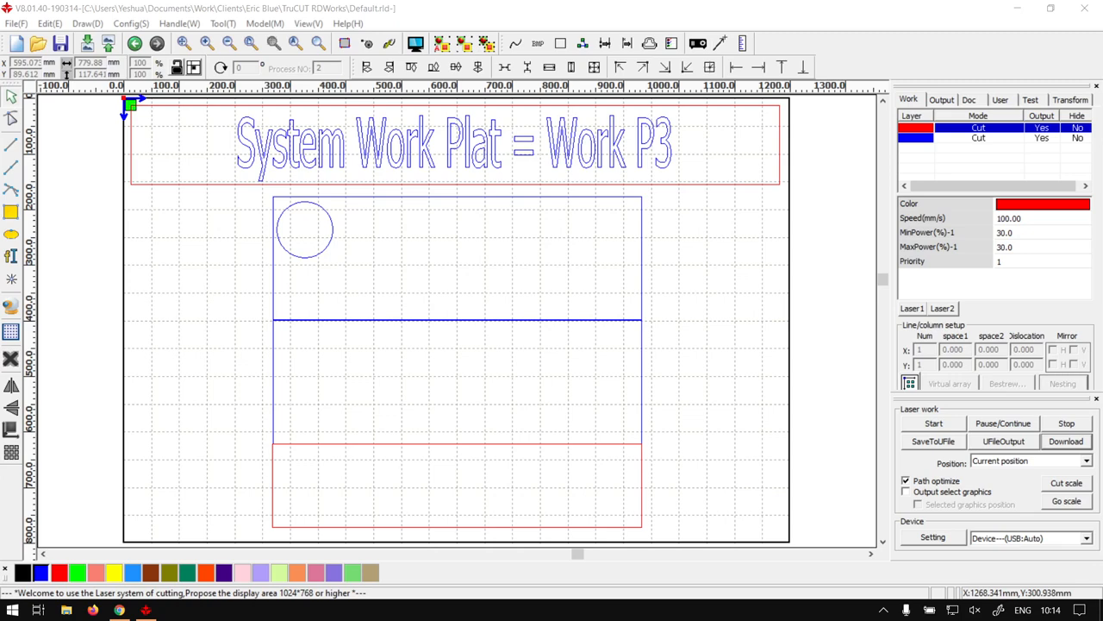
{"action": "mouse_move", "coordinate": [886, 333]}
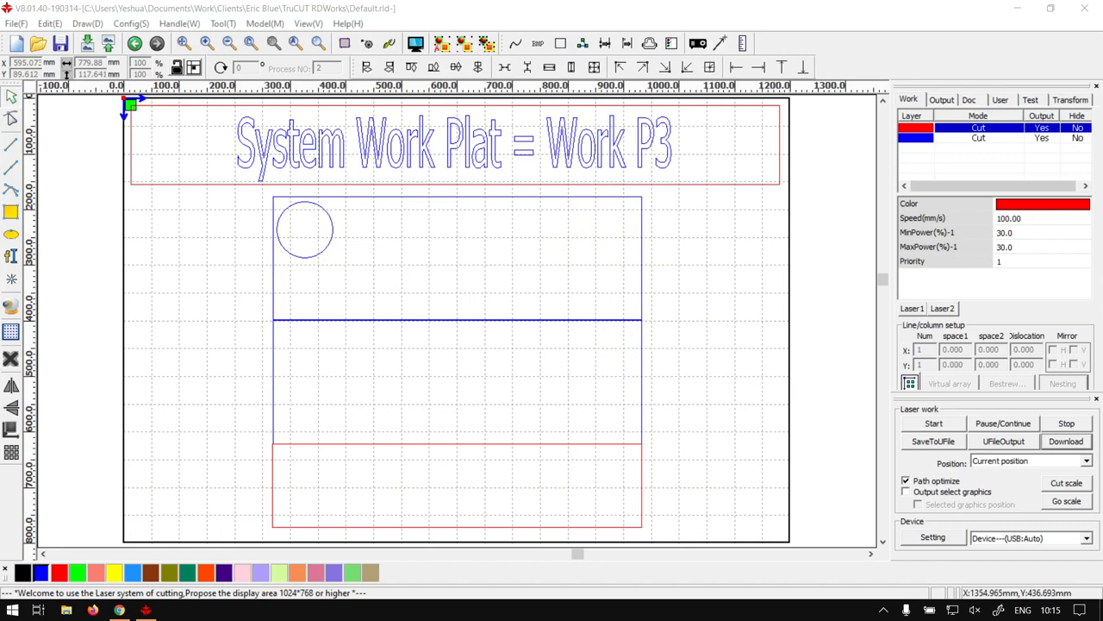
{"action": "mouse_move", "coordinate": [248, 128]}
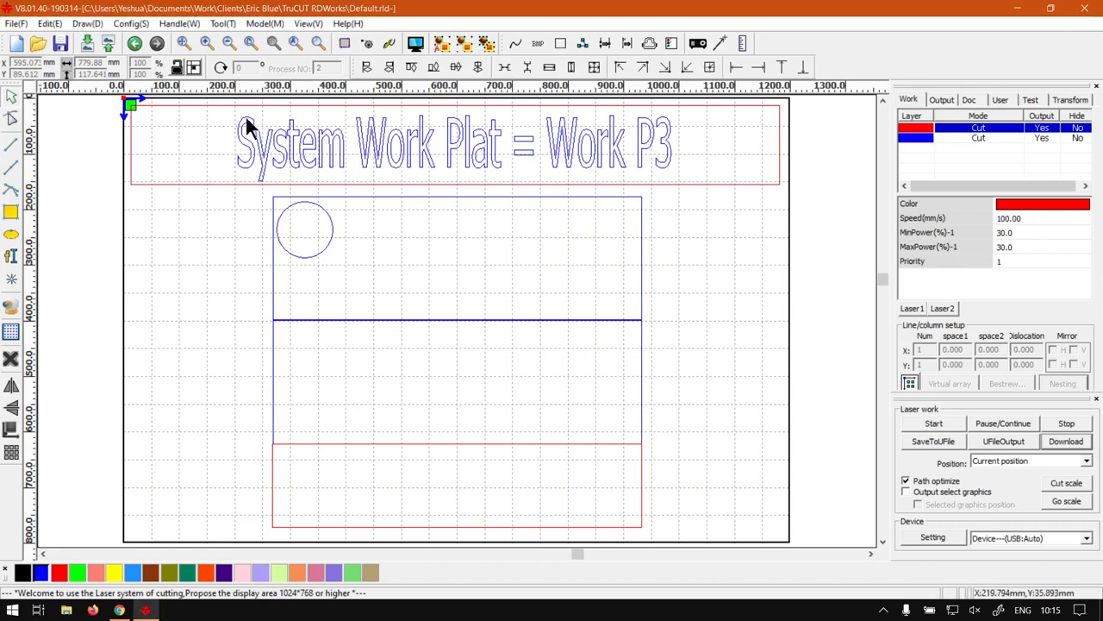
{"action": "mouse_move", "coordinate": [516, 181]}
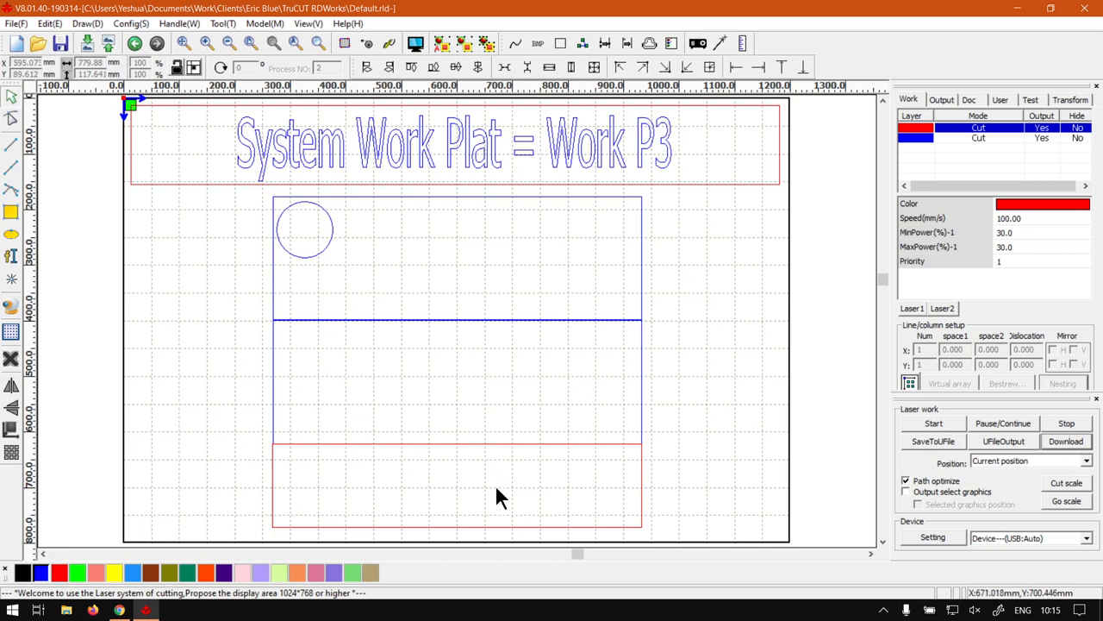
{"action": "mouse_move", "coordinate": [323, 235]}
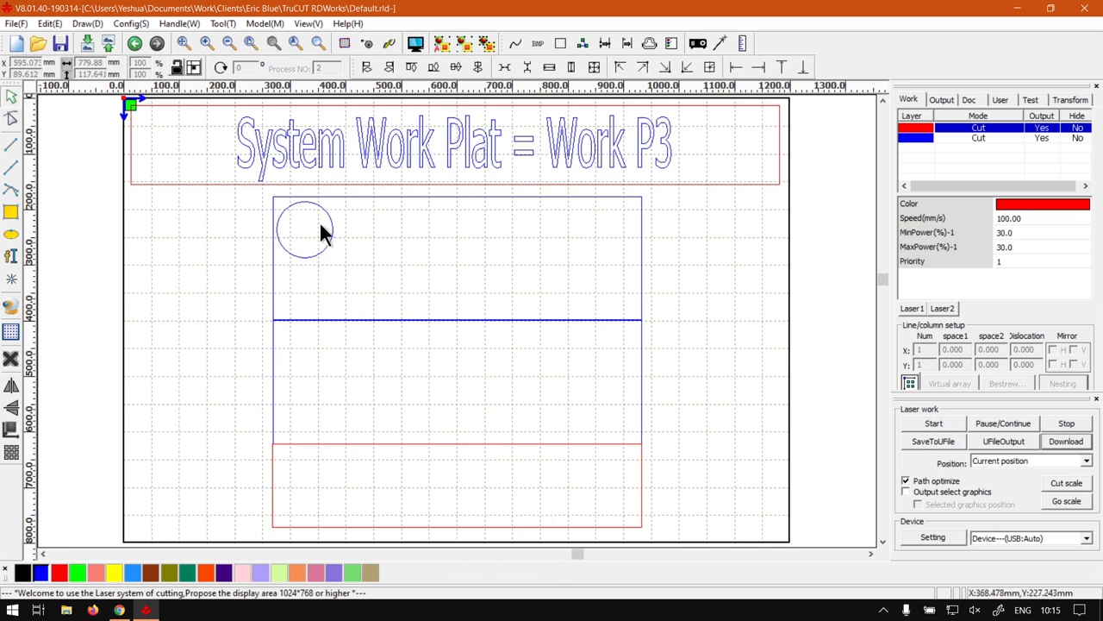
{"action": "mouse_move", "coordinate": [874, 323]}
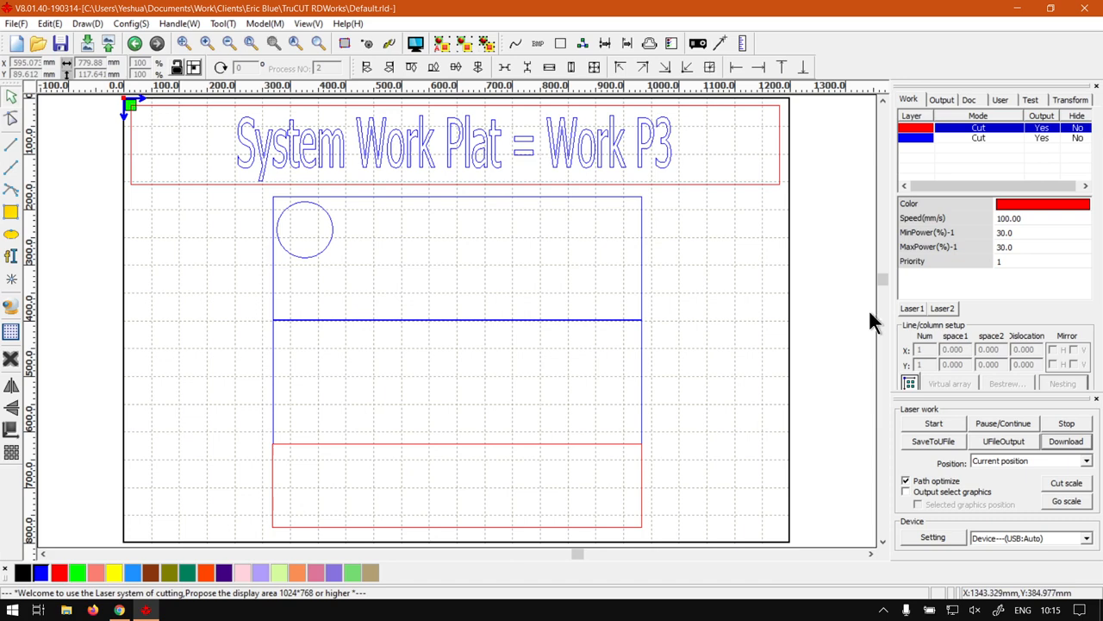
{"action": "mouse_move", "coordinate": [930, 353]}
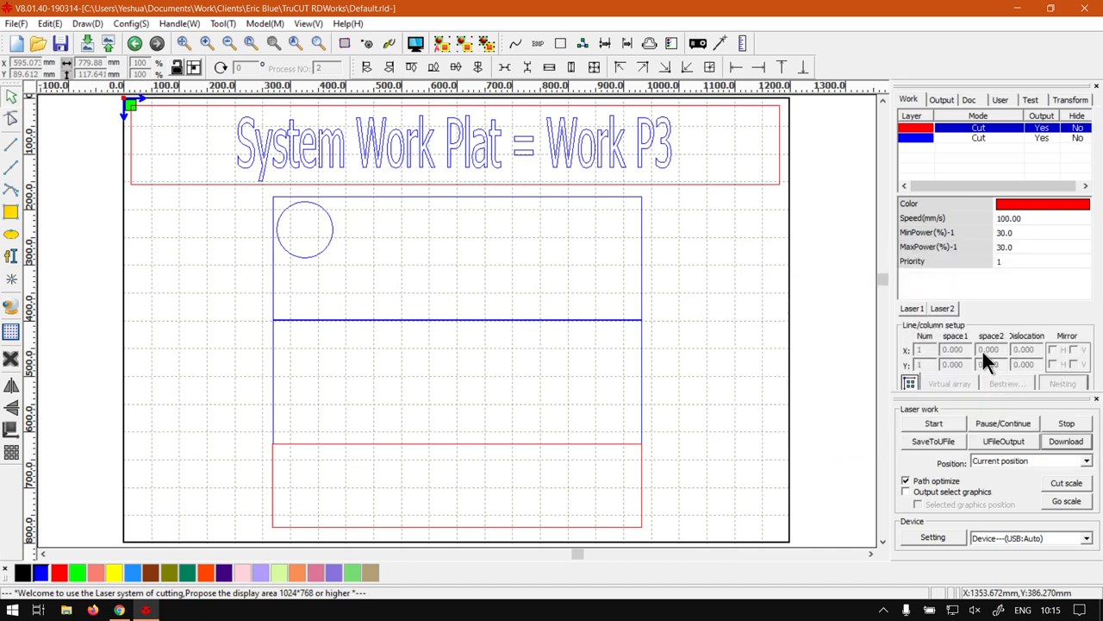
{"action": "mouse_move", "coordinate": [567, 242]}
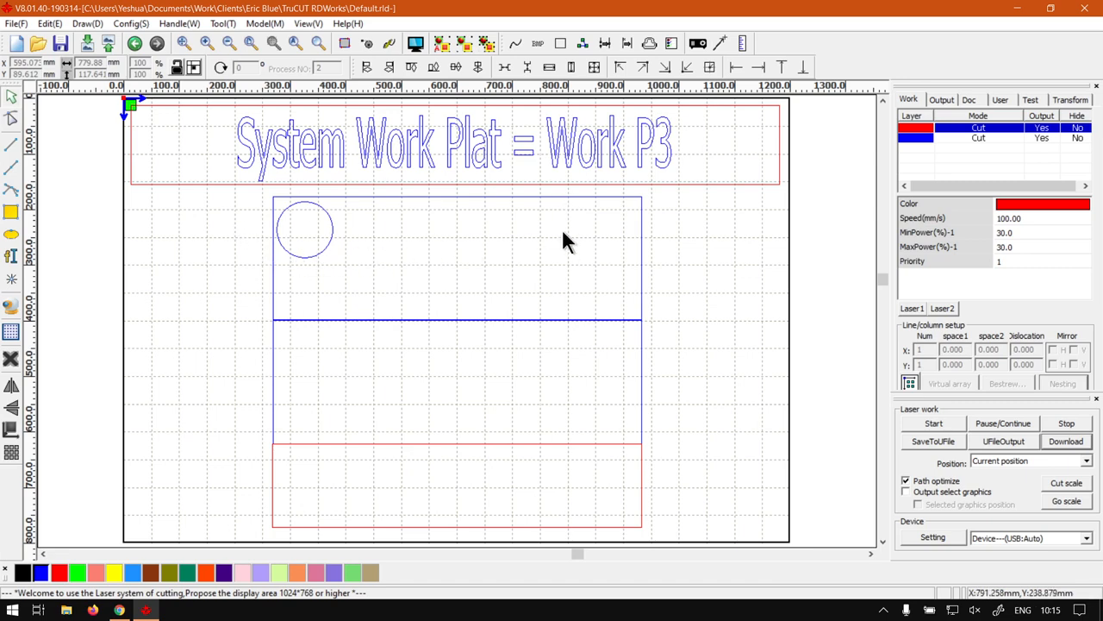
- Select the circle on the work plate, deselect it, then reselect it as the array object
{"action": "left_click", "coordinate": [304, 230]}
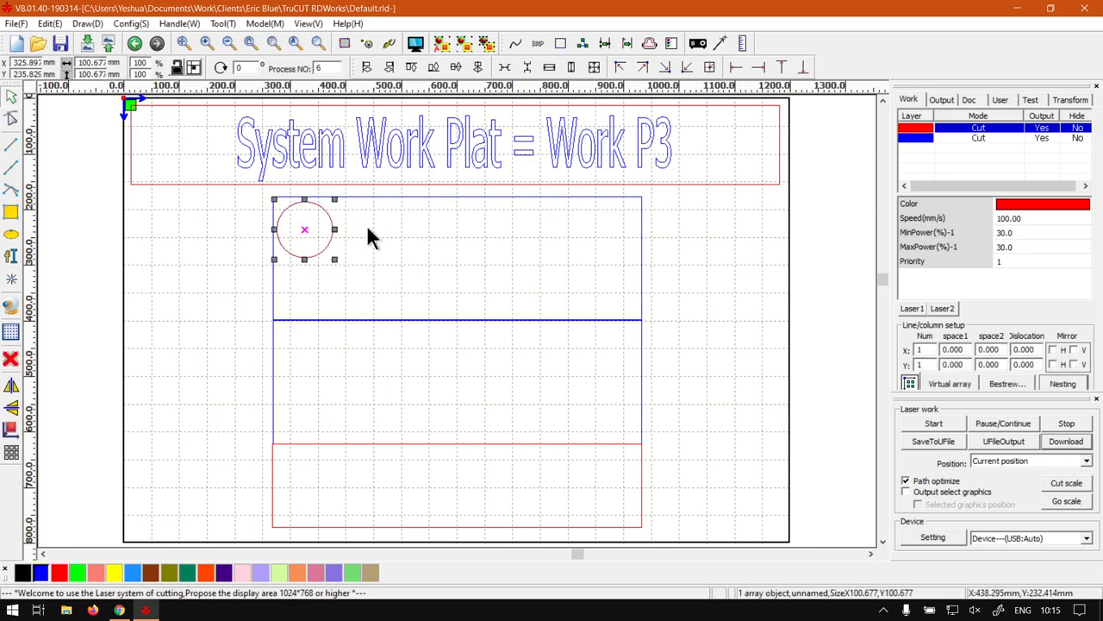
{"action": "left_click", "coordinate": [380, 257]}
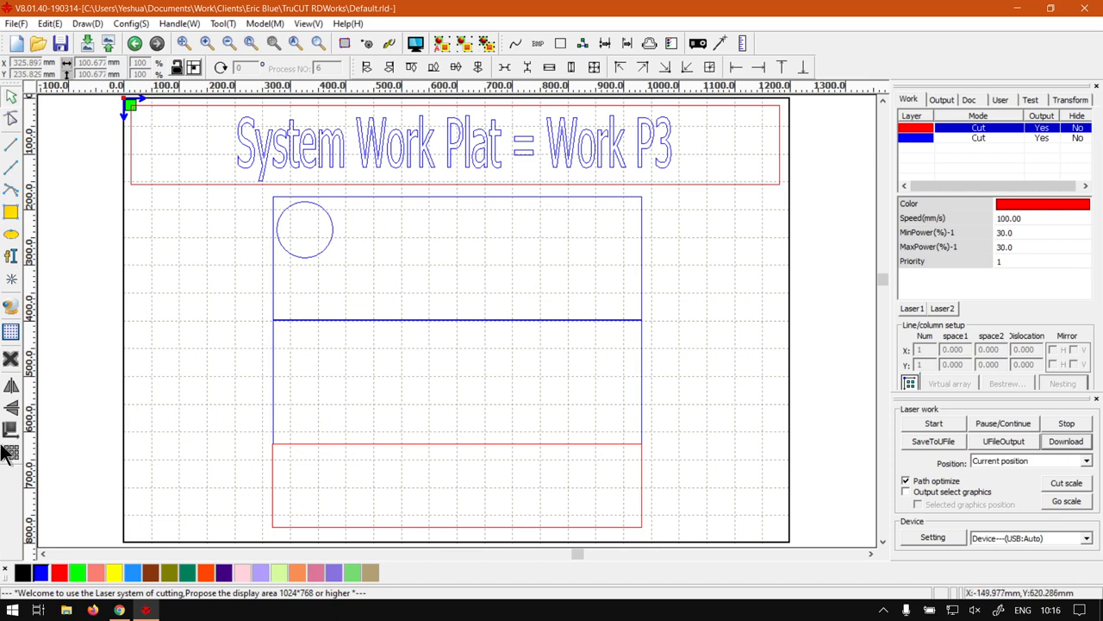
{"action": "mouse_move", "coordinate": [662, 232]}
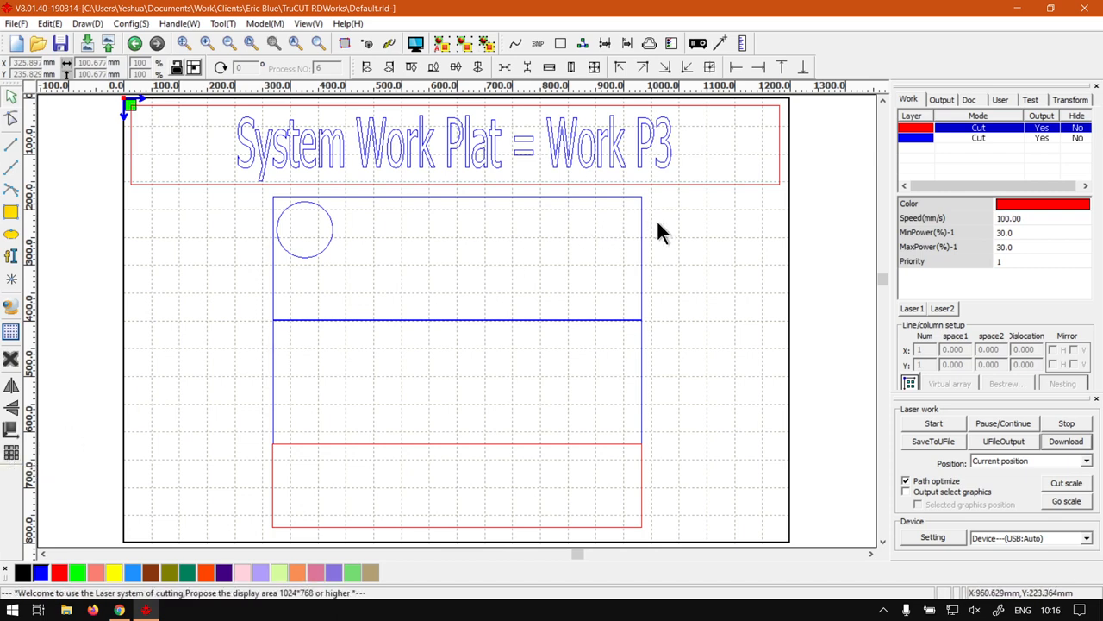
{"action": "mouse_move", "coordinate": [405, 249]}
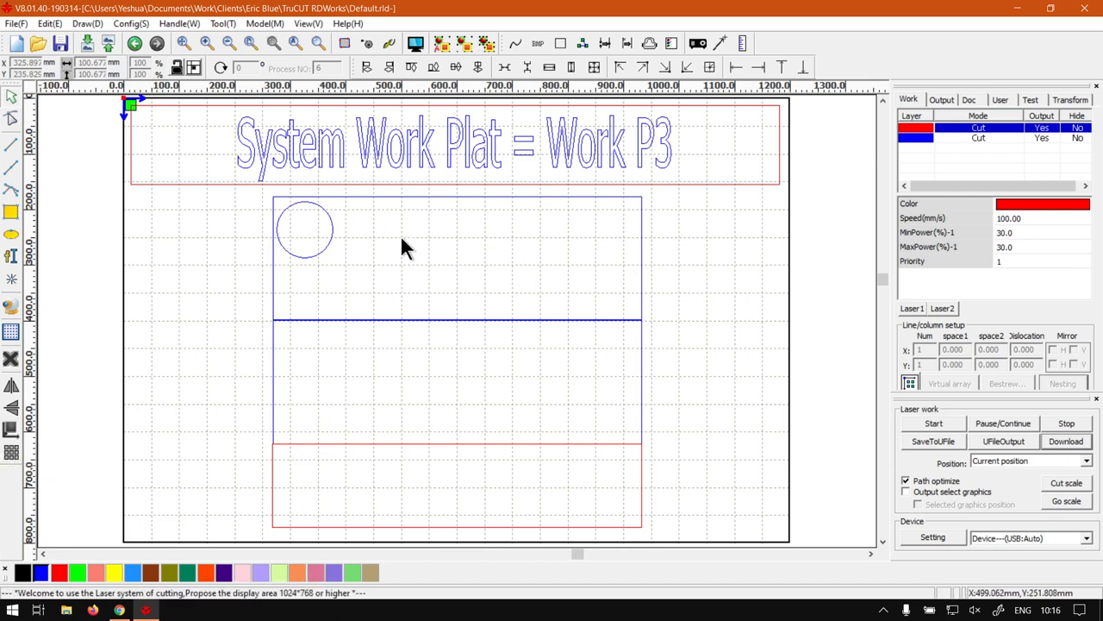
{"action": "left_click", "coordinate": [304, 229]}
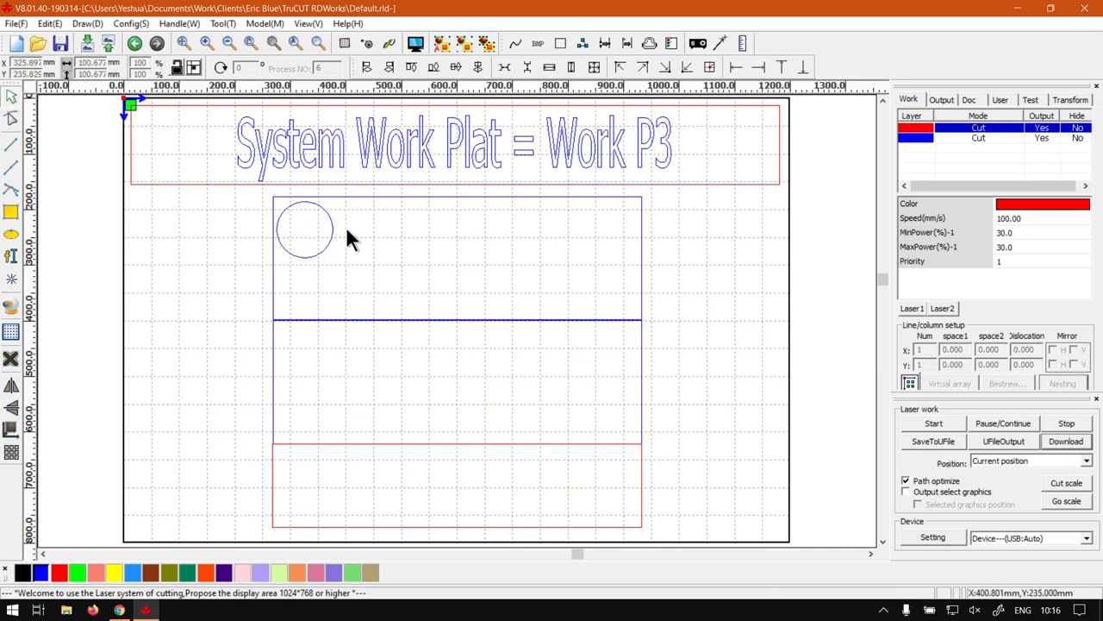
{"action": "left_click", "coordinate": [304, 229]}
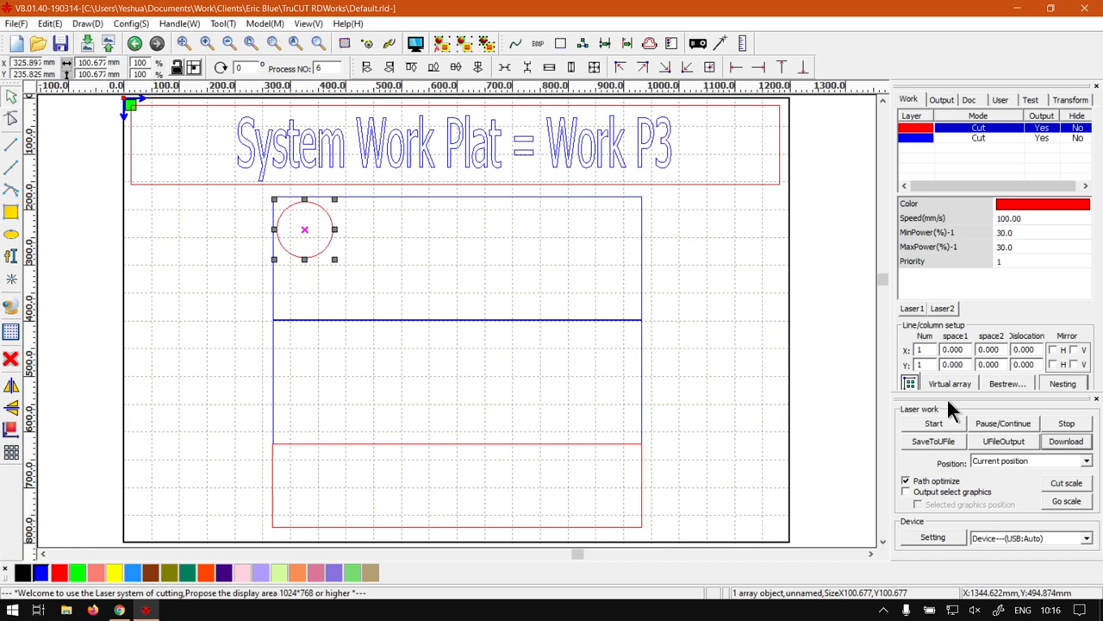
{"action": "mouse_move", "coordinate": [954, 379]}
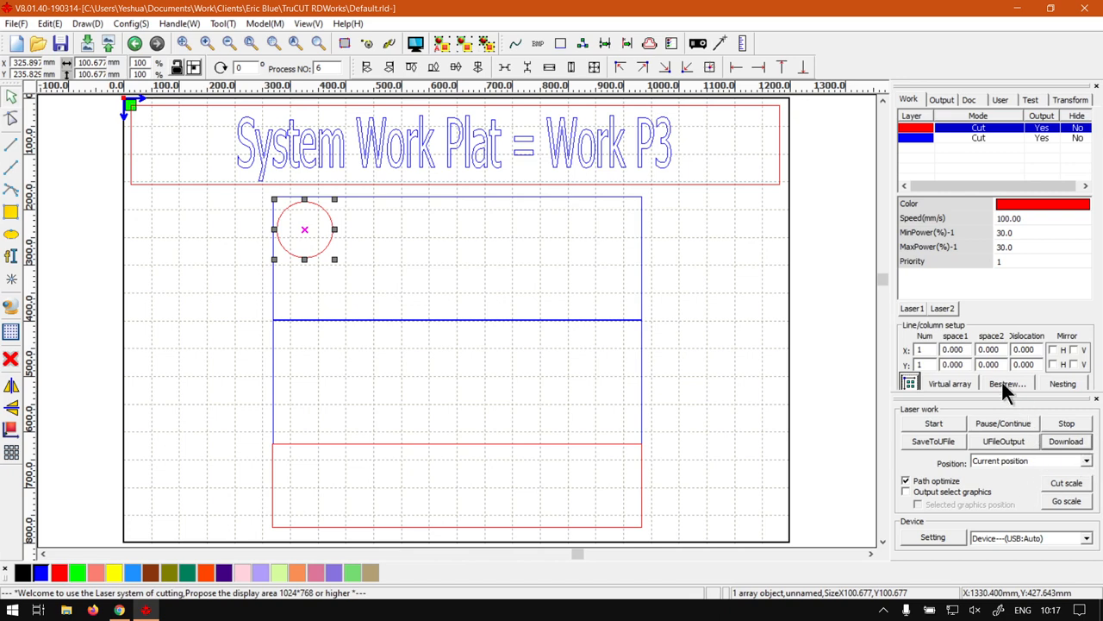
{"action": "mouse_move", "coordinate": [267, 275]}
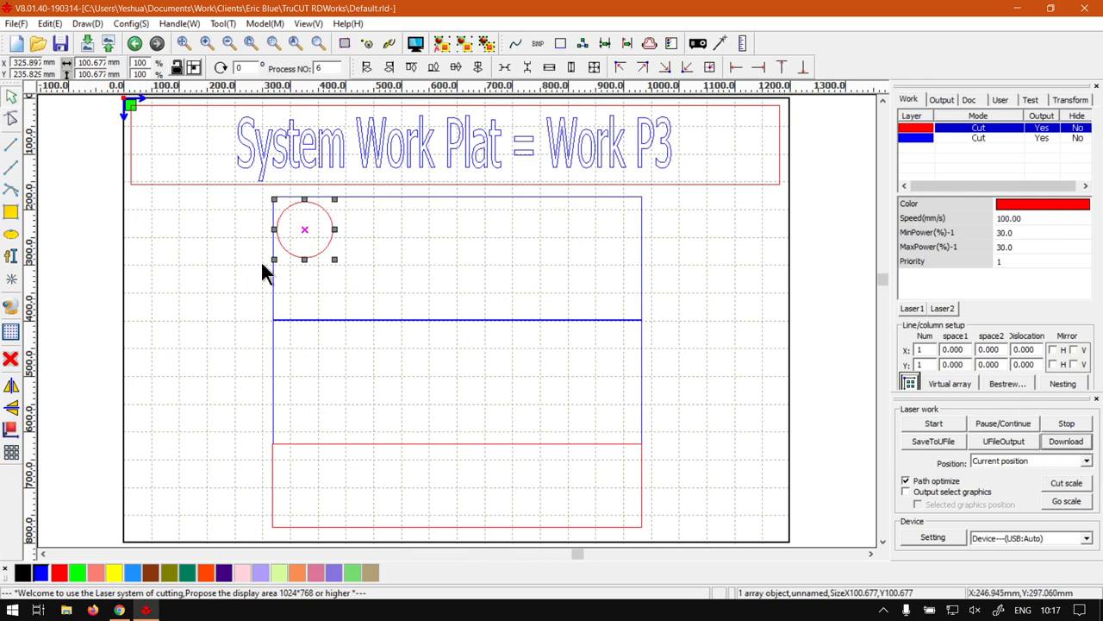
{"action": "mouse_move", "coordinate": [964, 412]}
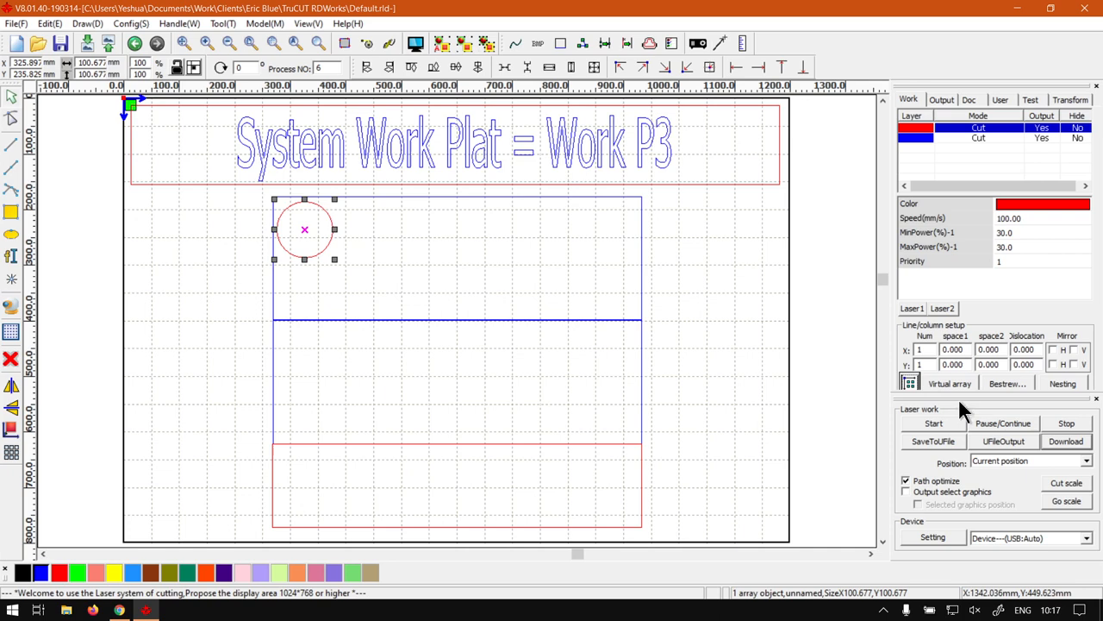
{"action": "mouse_move", "coordinate": [1017, 416]}
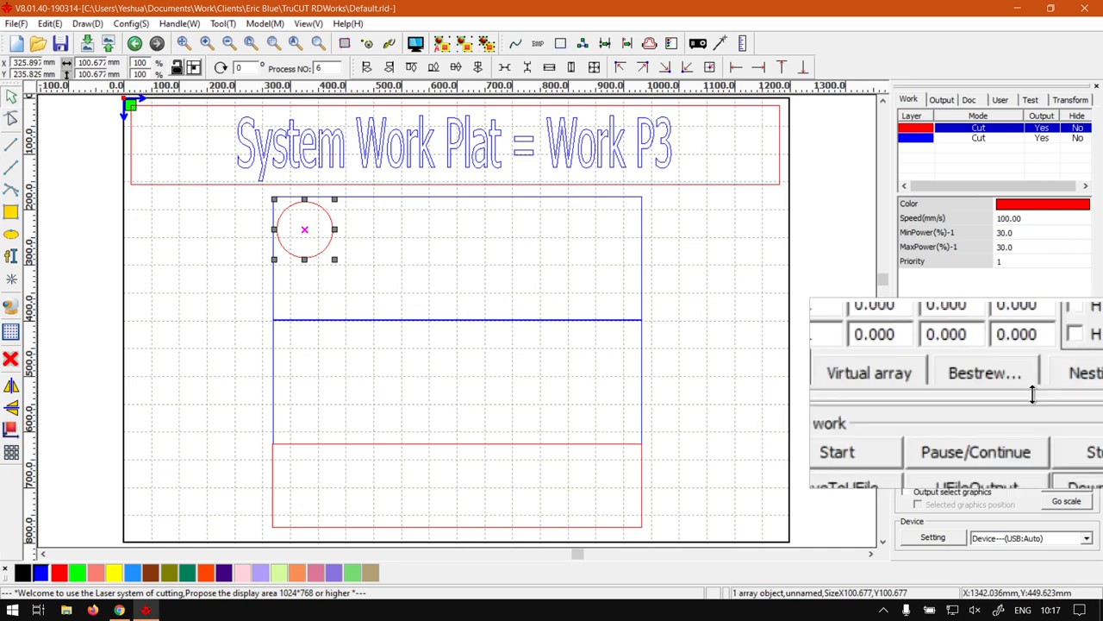
- Open the Nesting handle dialog for the circle and cancel it without changes
{"action": "left_click", "coordinate": [1082, 372]}
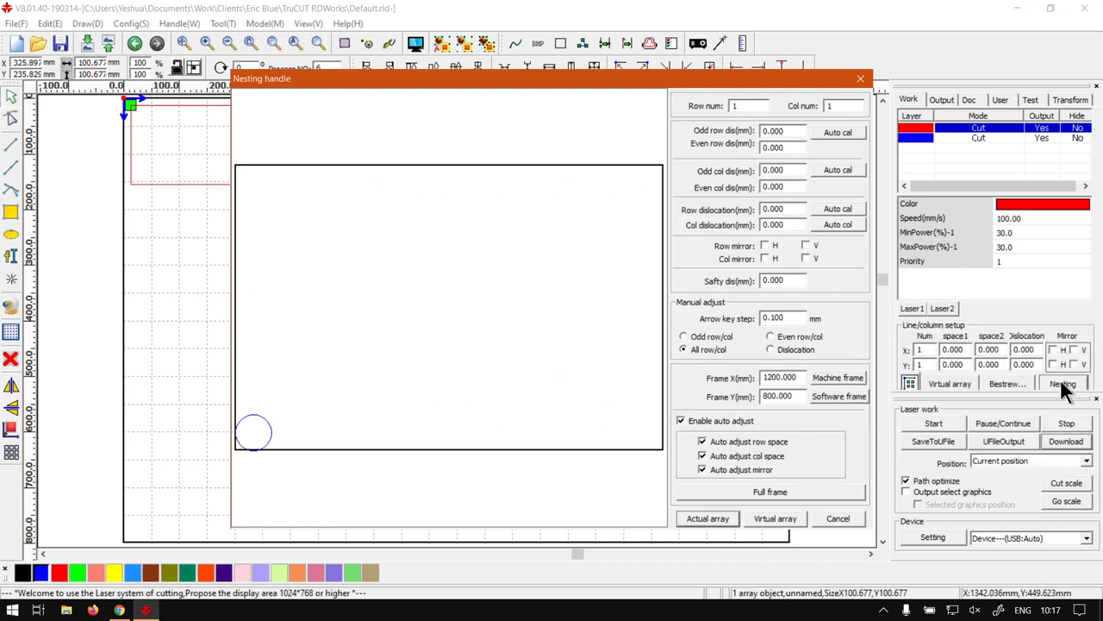
{"action": "mouse_move", "coordinate": [448, 344]}
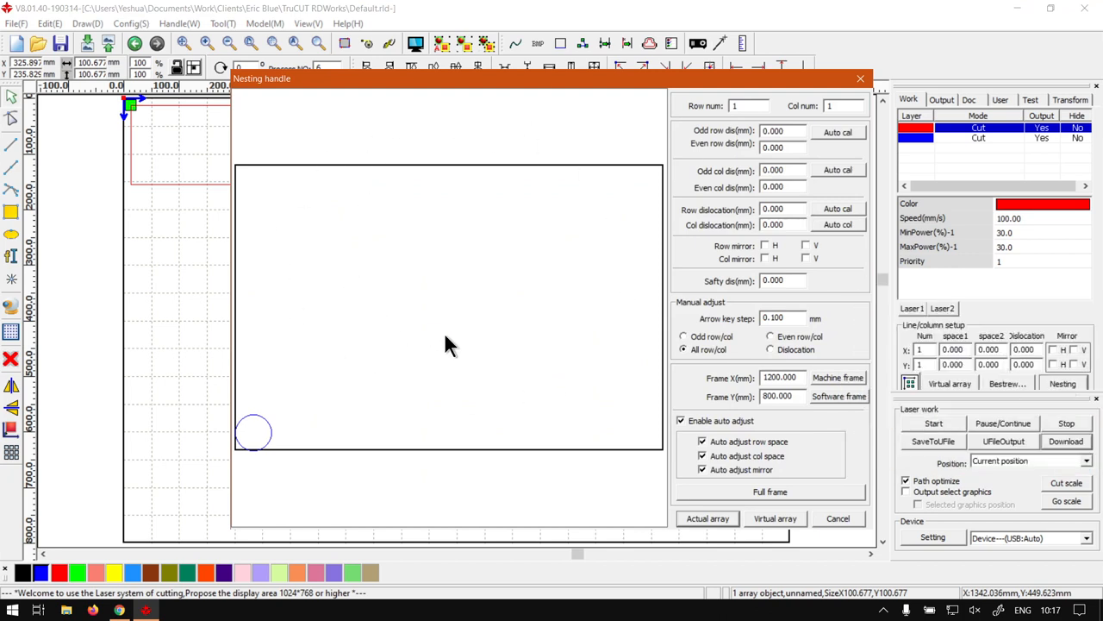
{"action": "mouse_move", "coordinate": [733, 506]}
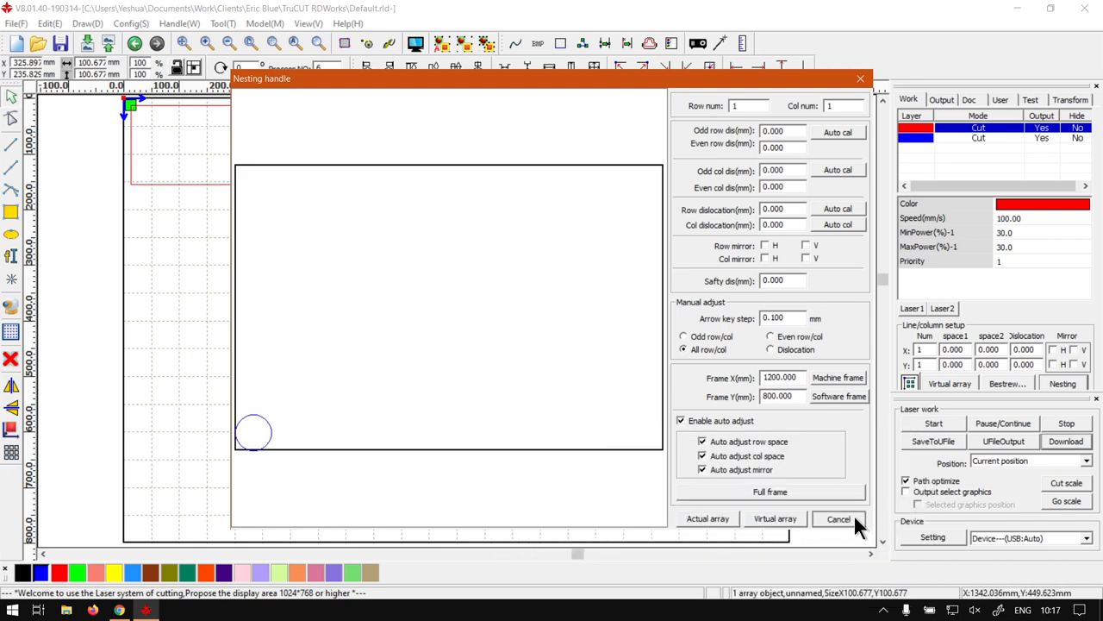
{"action": "left_click", "coordinate": [839, 518]}
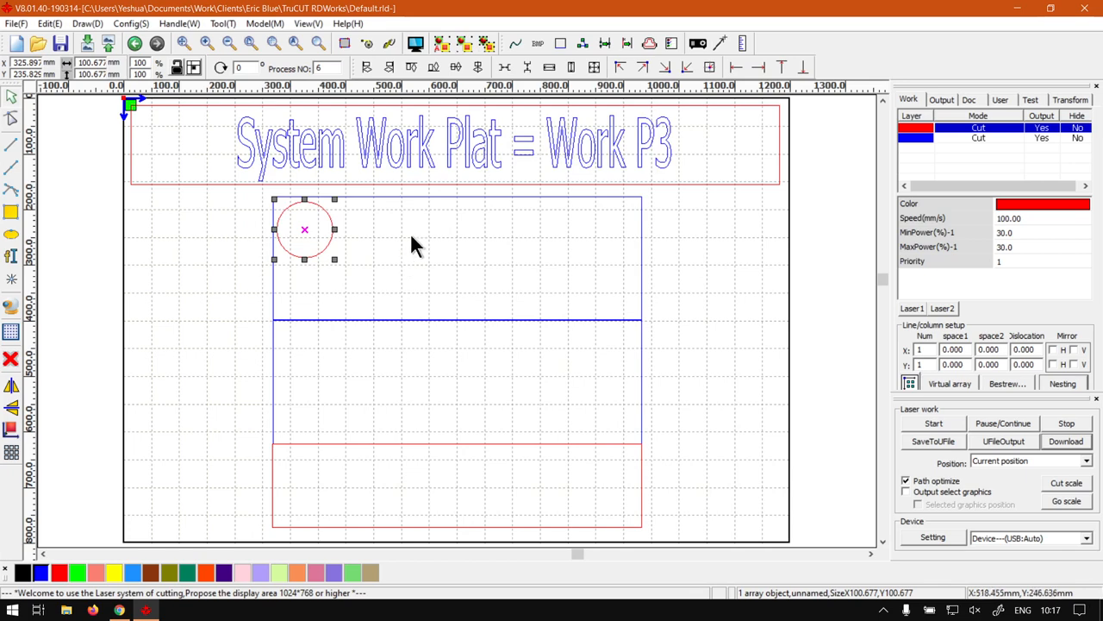
{"action": "mouse_move", "coordinate": [537, 244]}
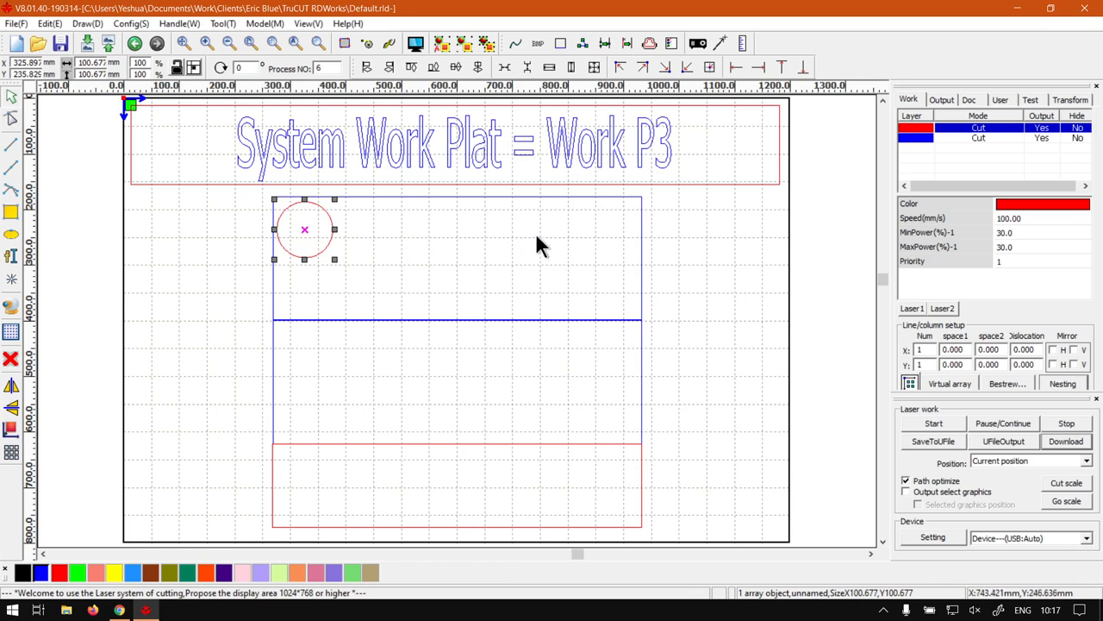
{"action": "mouse_move", "coordinate": [1077, 416]}
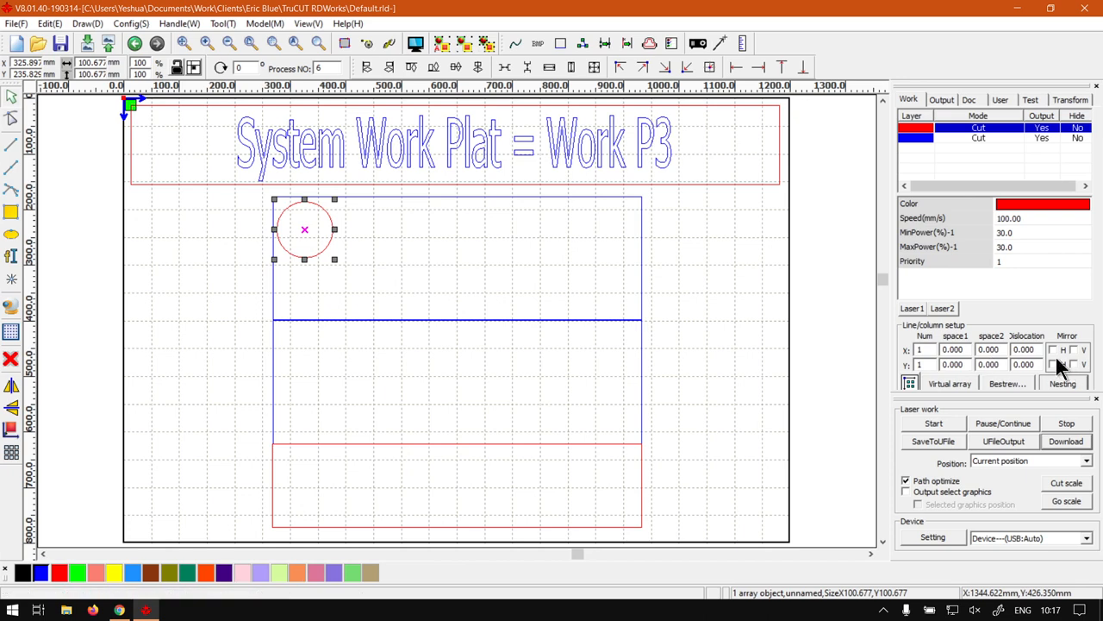
{"action": "mouse_move", "coordinate": [948, 364]}
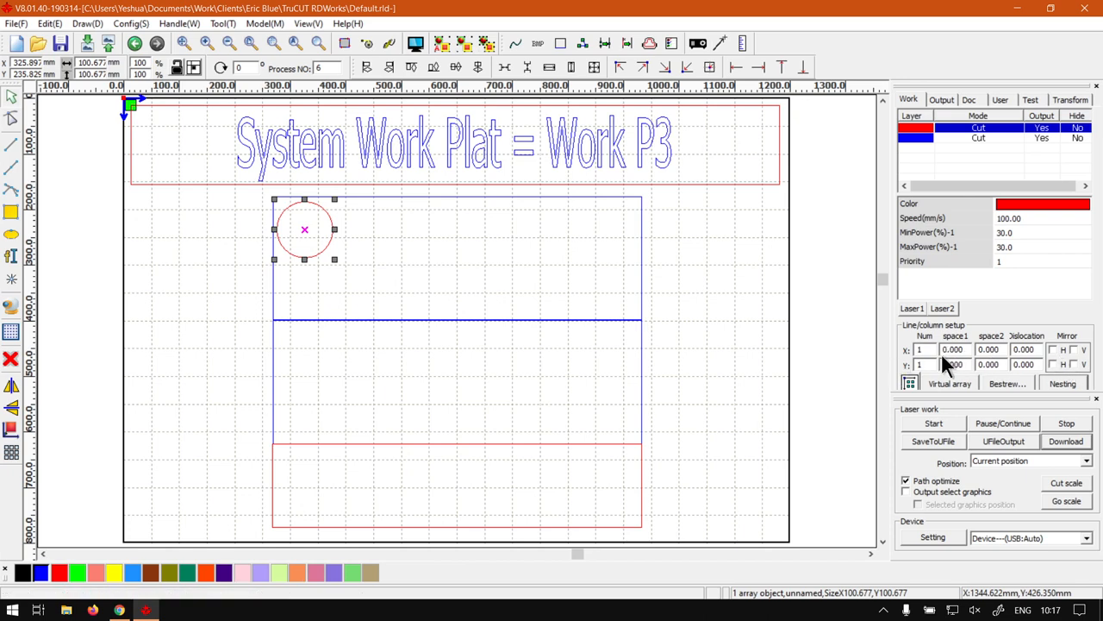
{"action": "mouse_move", "coordinate": [935, 362]}
{"action": "type", "text": "2"}
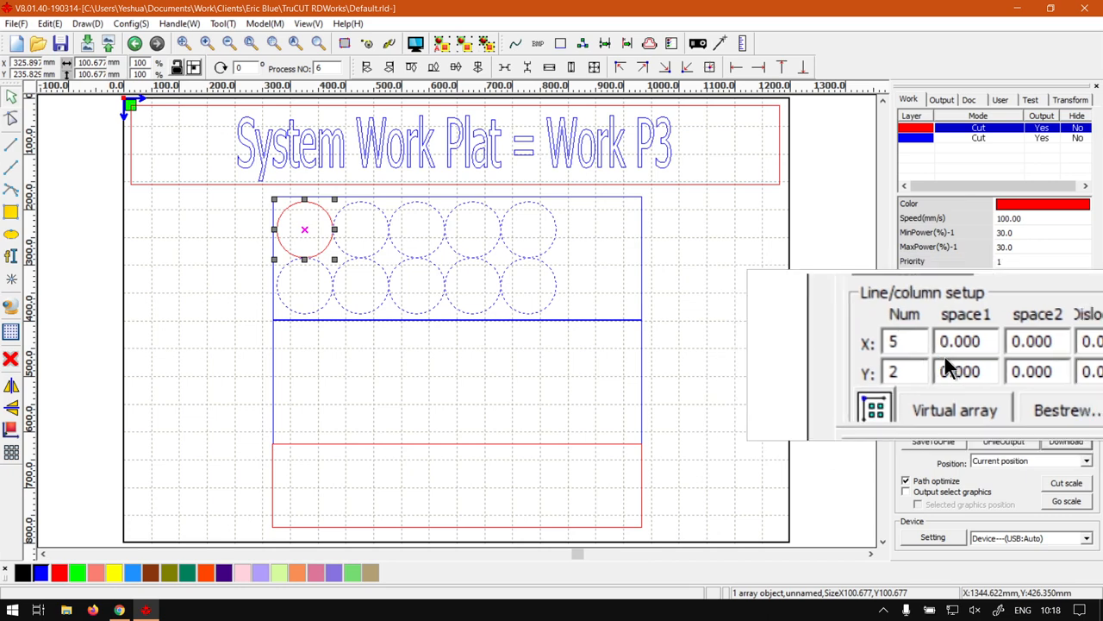
- Open the Config menu to check the 5×2 array display
{"action": "left_click", "coordinate": [131, 24]}
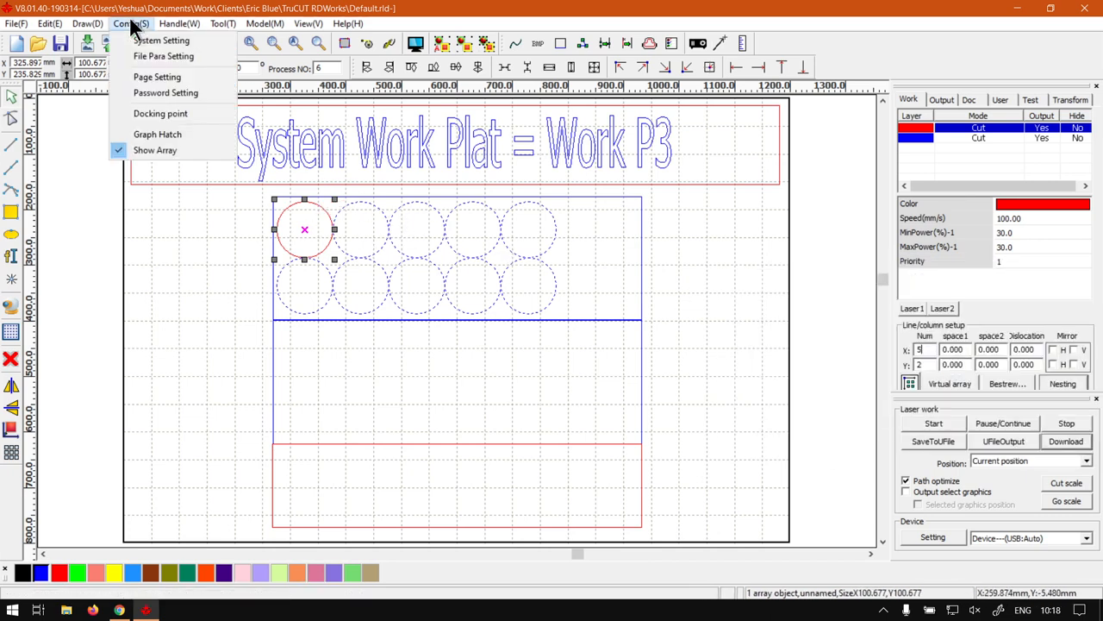
{"action": "mouse_move", "coordinate": [158, 135]}
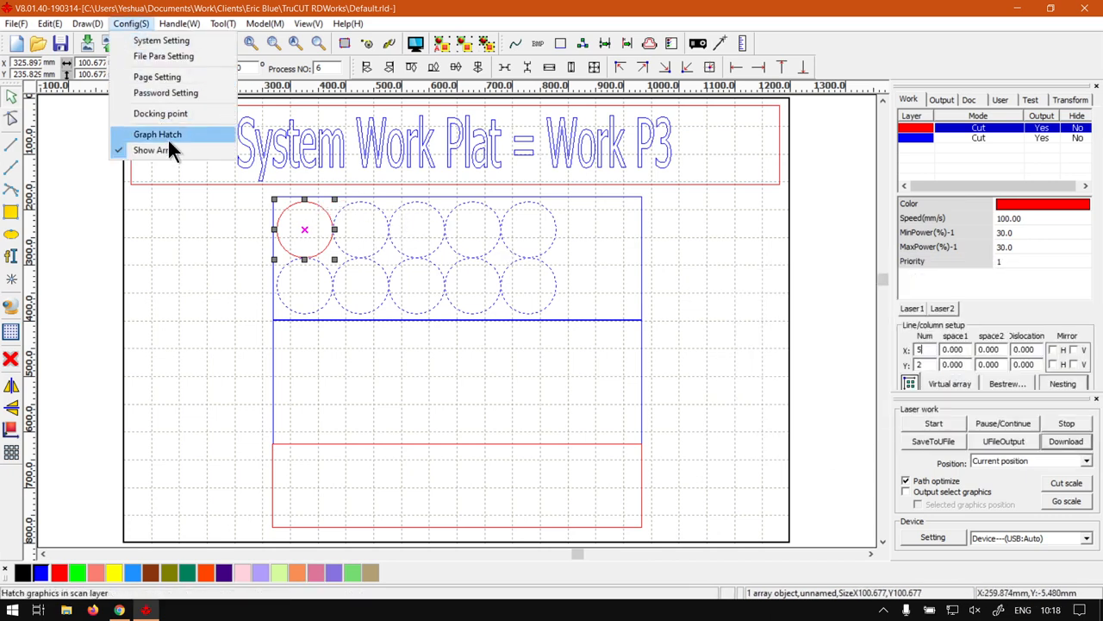
{"action": "left_click", "coordinate": [158, 133]}
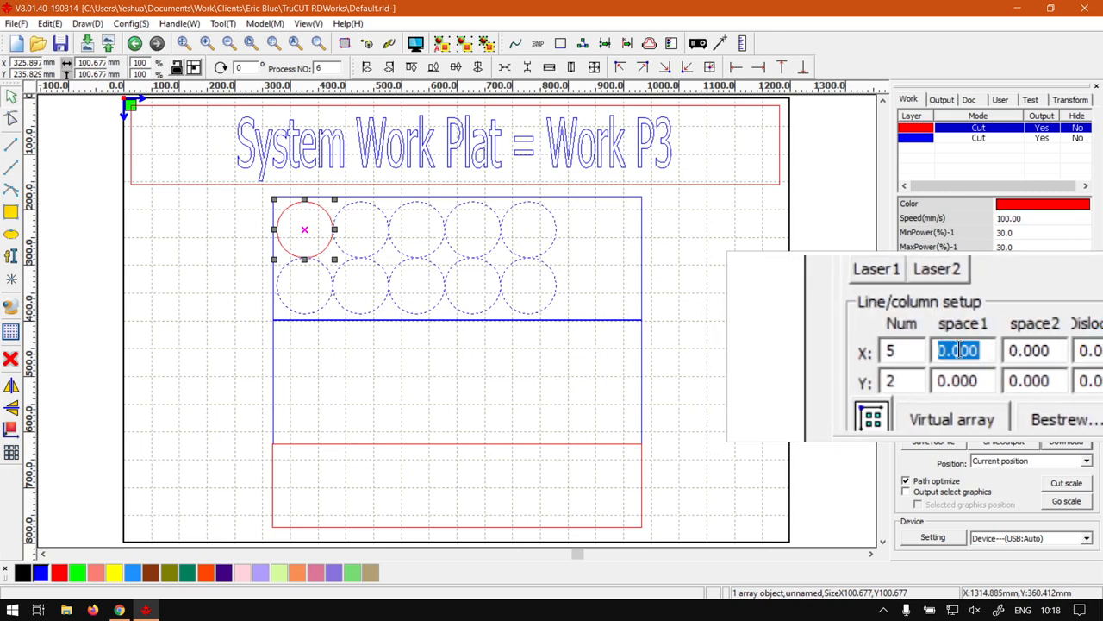
- Enter array spacing 20, reselect the circle, and edit the array's dislocation field
{"action": "type", "text": "20"}
{"action": "left_click", "coordinate": [966, 381]}
{"action": "type", "text": "10.000"}
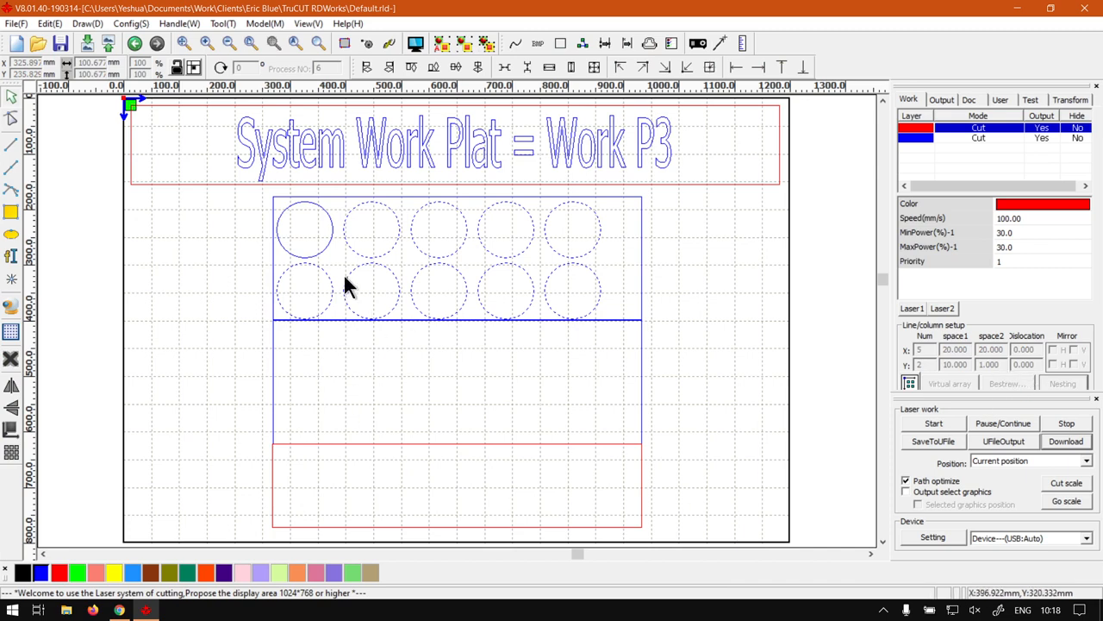
{"action": "left_click", "coordinate": [304, 228]}
{"action": "type", "text": "40"}
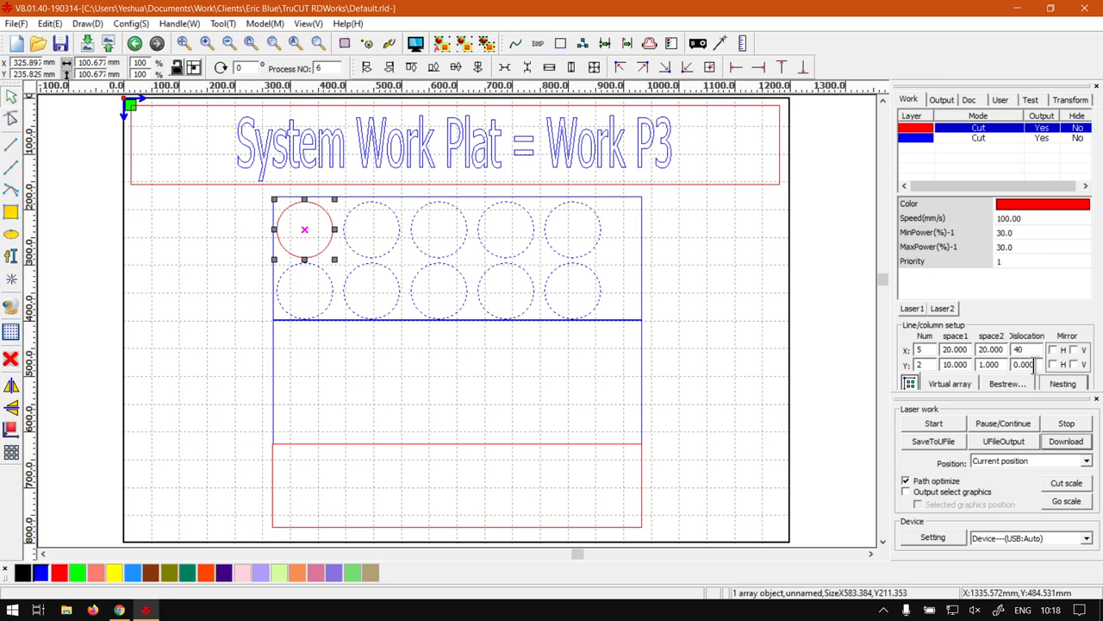
{"action": "left_click", "coordinate": [1024, 349]}
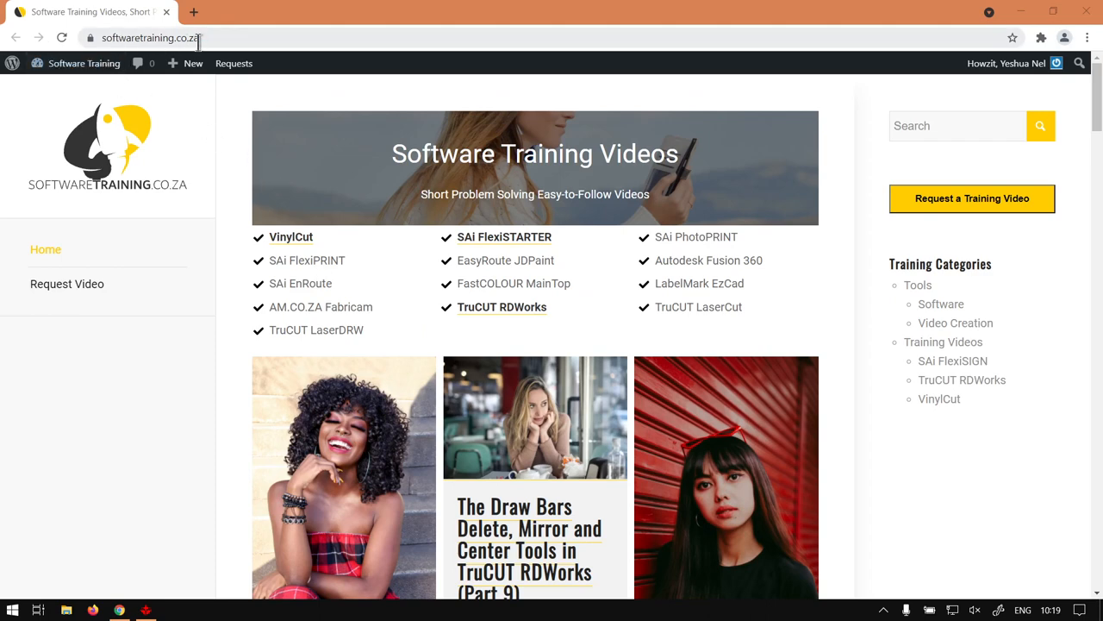
{"action": "mouse_move", "coordinate": [695, 236]}
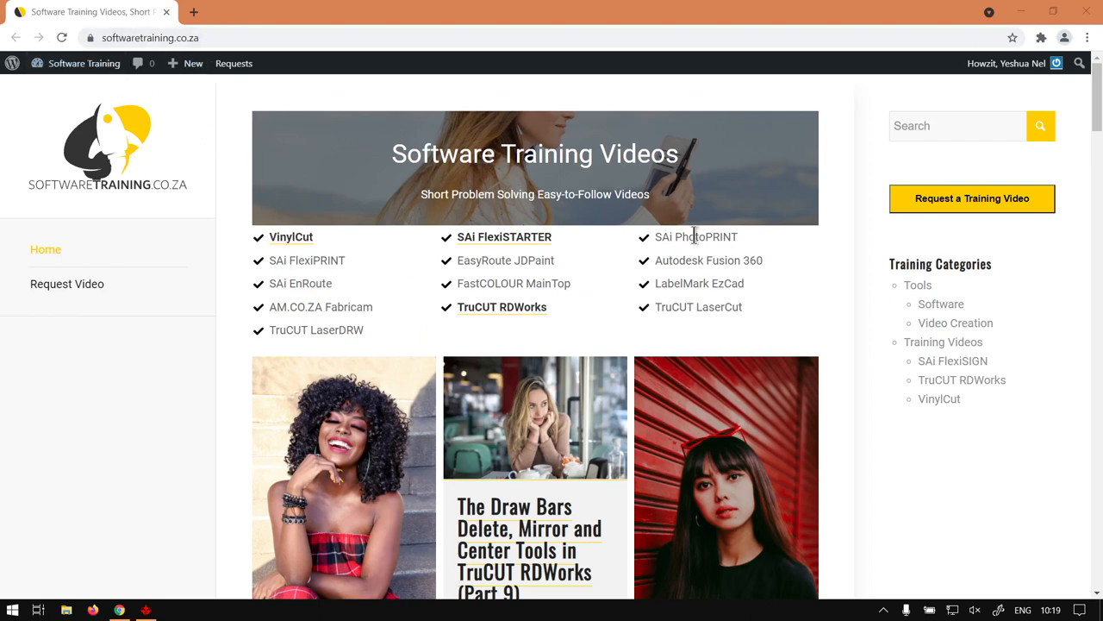
{"action": "mouse_move", "coordinate": [664, 351]}
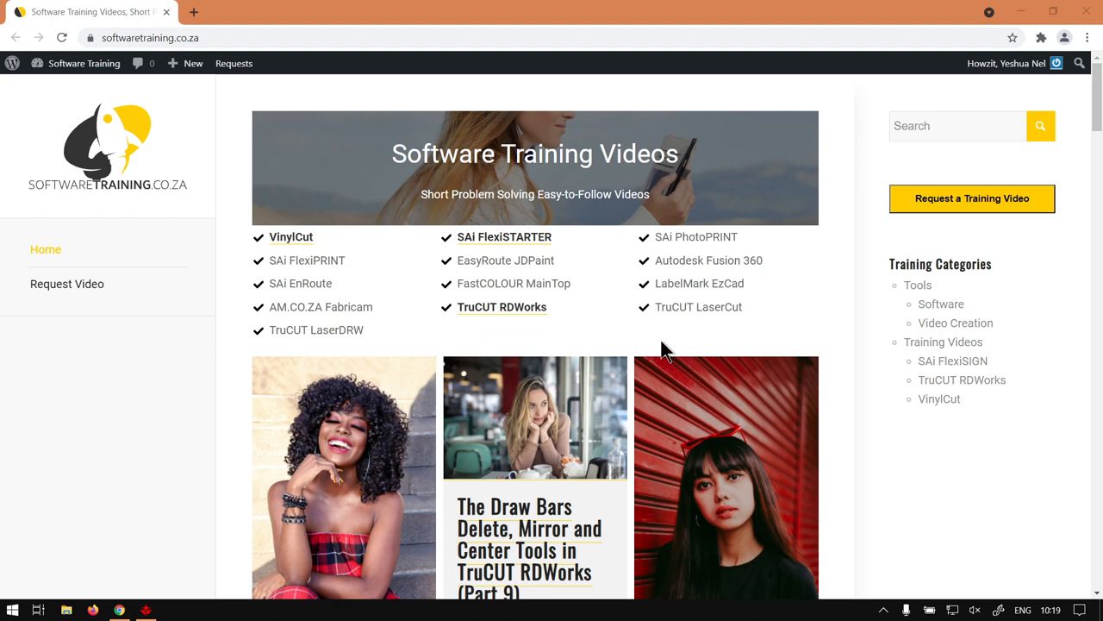
{"action": "mouse_move", "coordinate": [978, 159]}
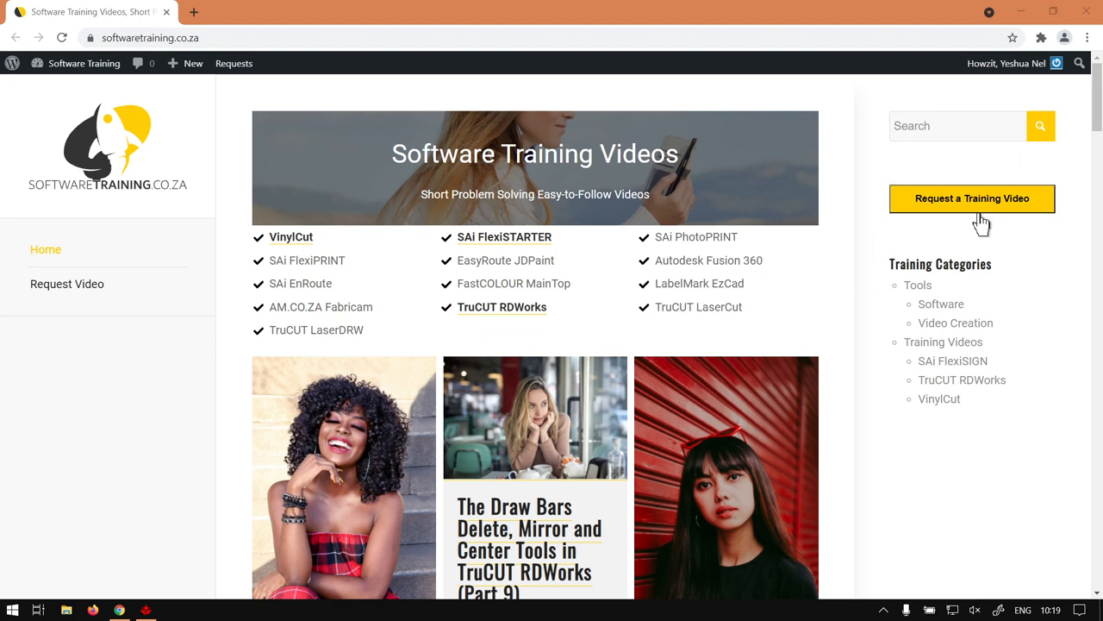
{"action": "mouse_move", "coordinate": [1022, 224]}
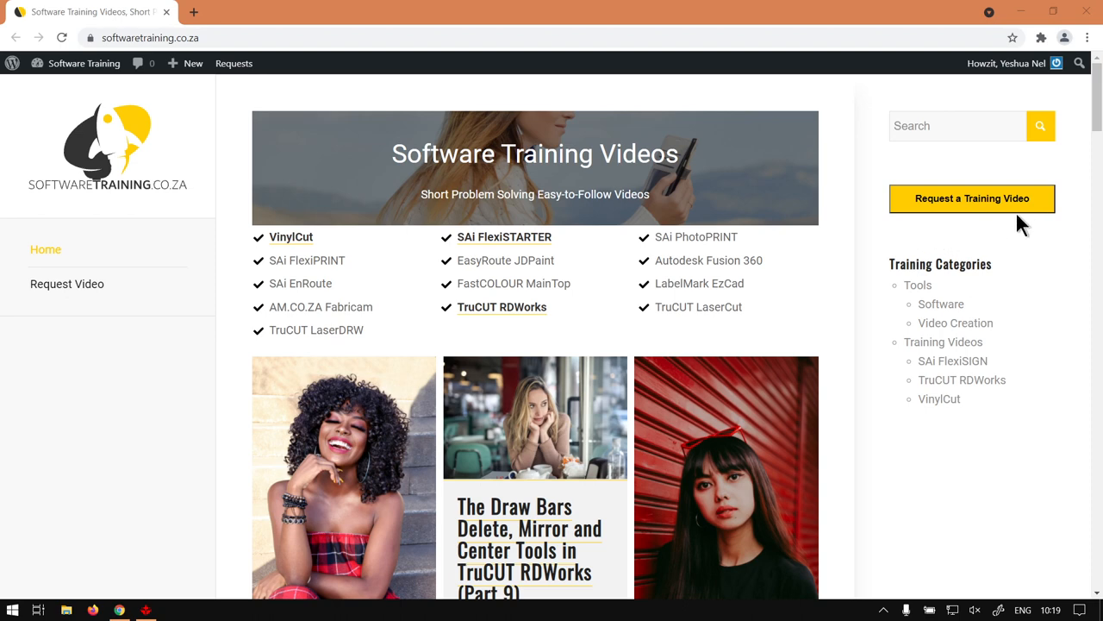
{"action": "mouse_move", "coordinate": [1024, 233]}
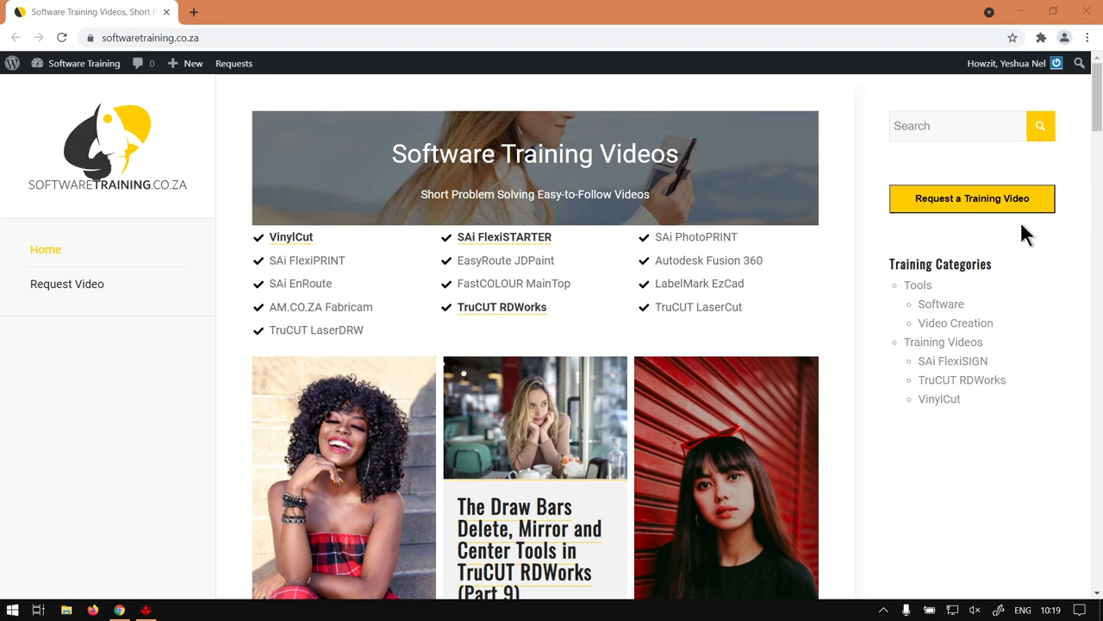